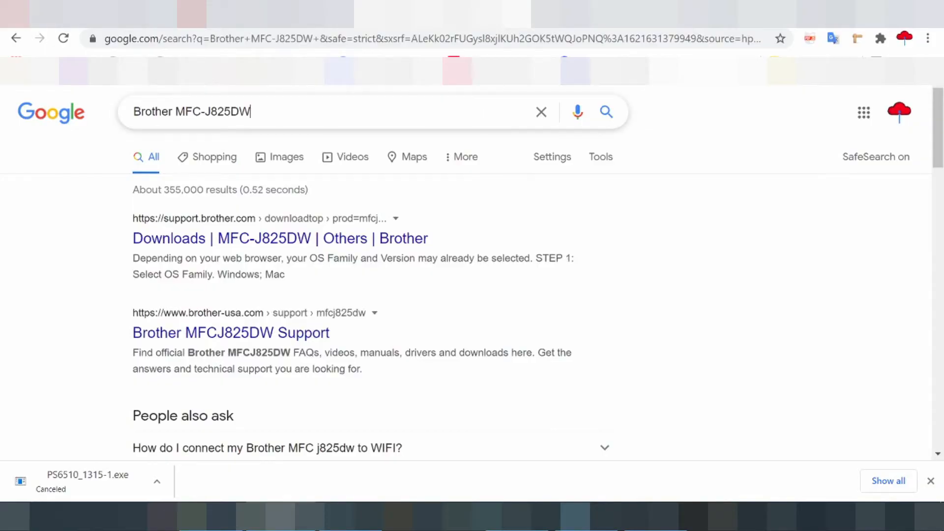
Search Google for 'Brother MFC-J825DW driver download'
{"action": "type", "text": "driver download"}
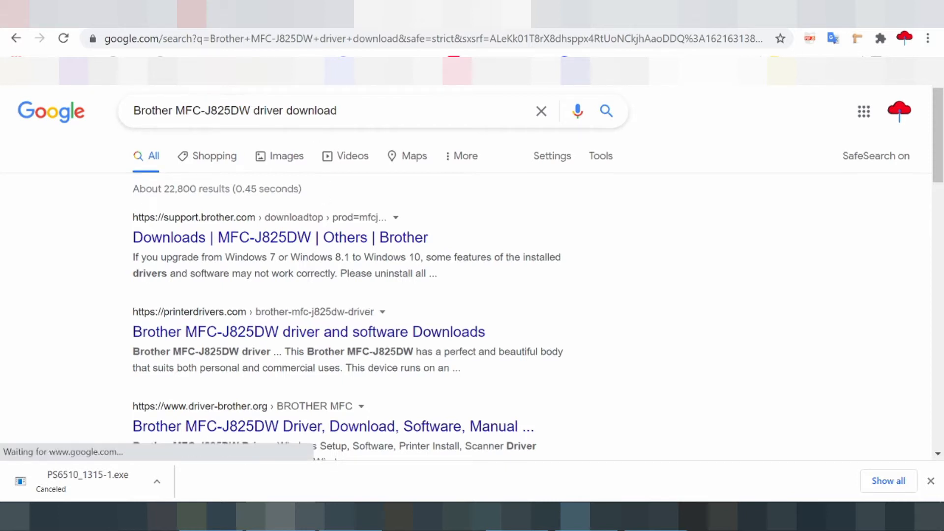
Open the support.brother.com 'Downloads | MFC-J825DW' result from the search list
{"action": "scroll", "scroll_direction": "down", "scroll_amount": 3}
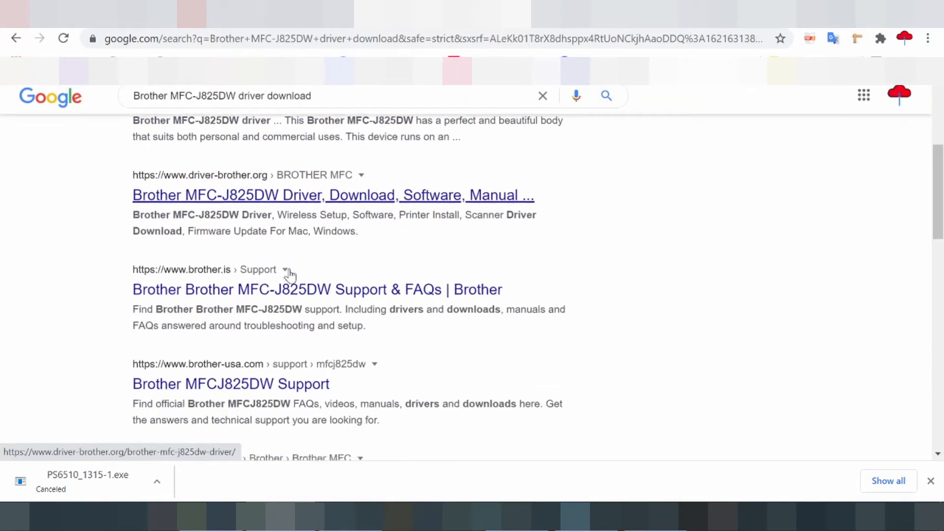
{"action": "scroll", "scroll_direction": "down", "scroll_amount": 3}
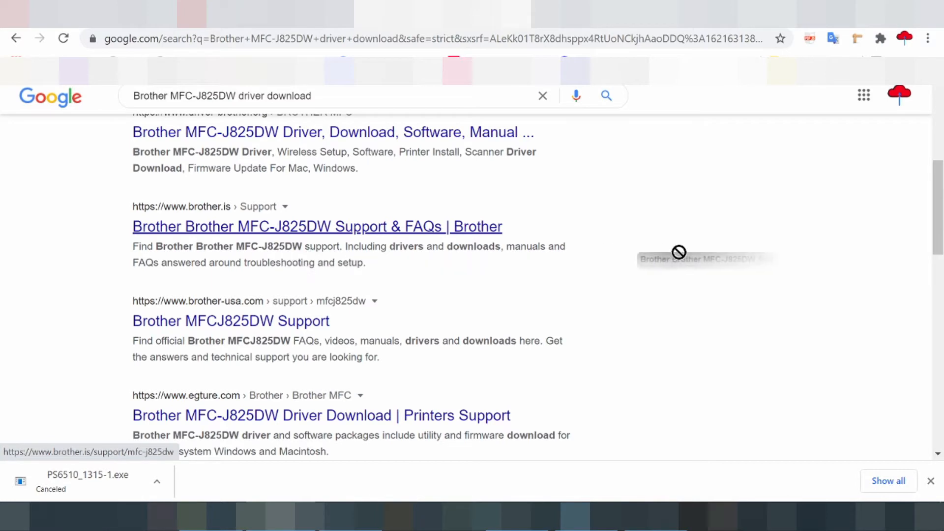
{"action": "scroll", "scroll_direction": "down", "scroll_amount": 3}
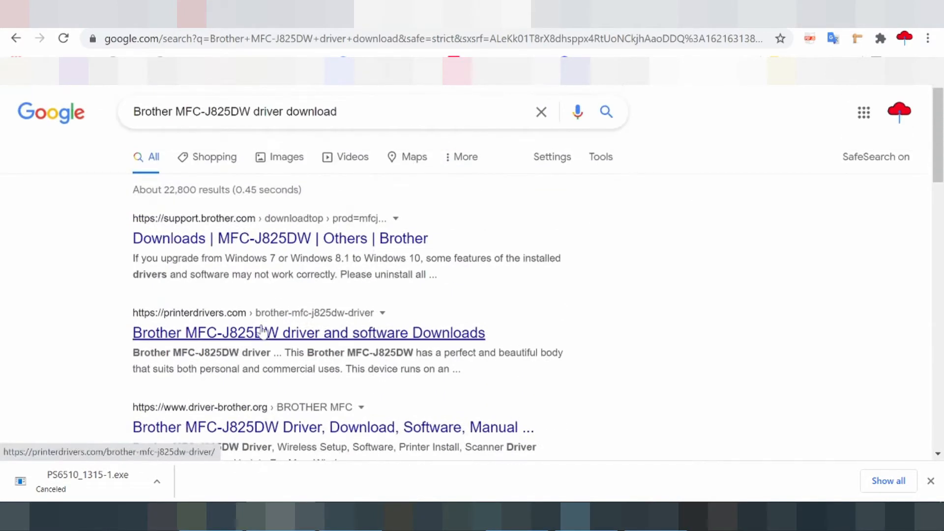
{"action": "left_click", "coordinate": [280, 238]}
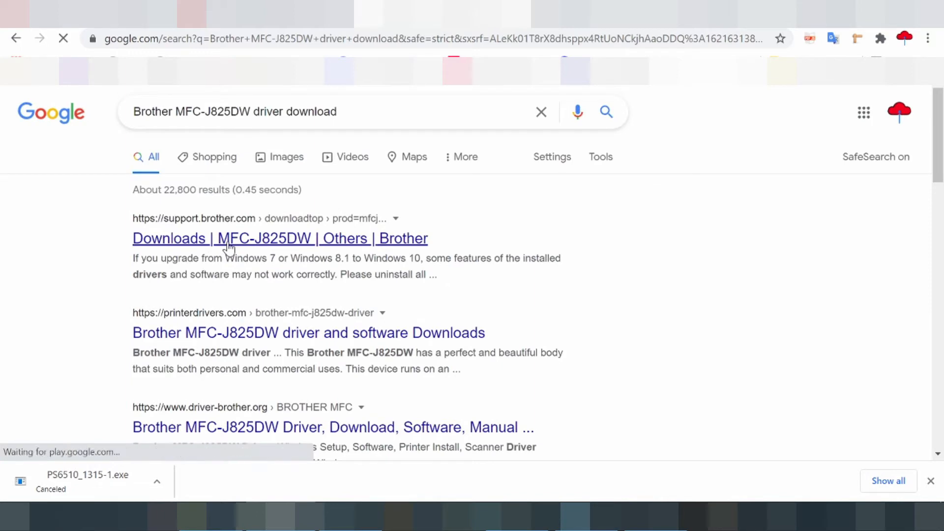
{"action": "left_click", "coordinate": [279, 238]}
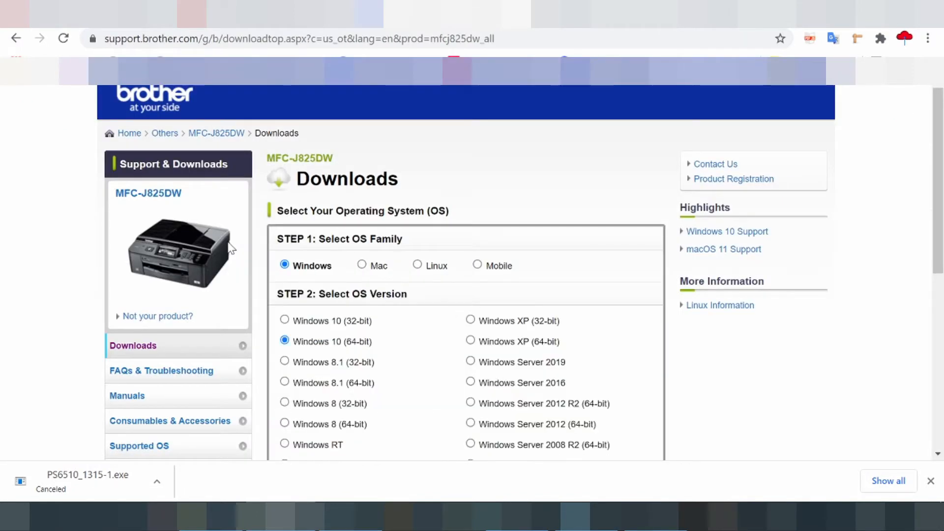